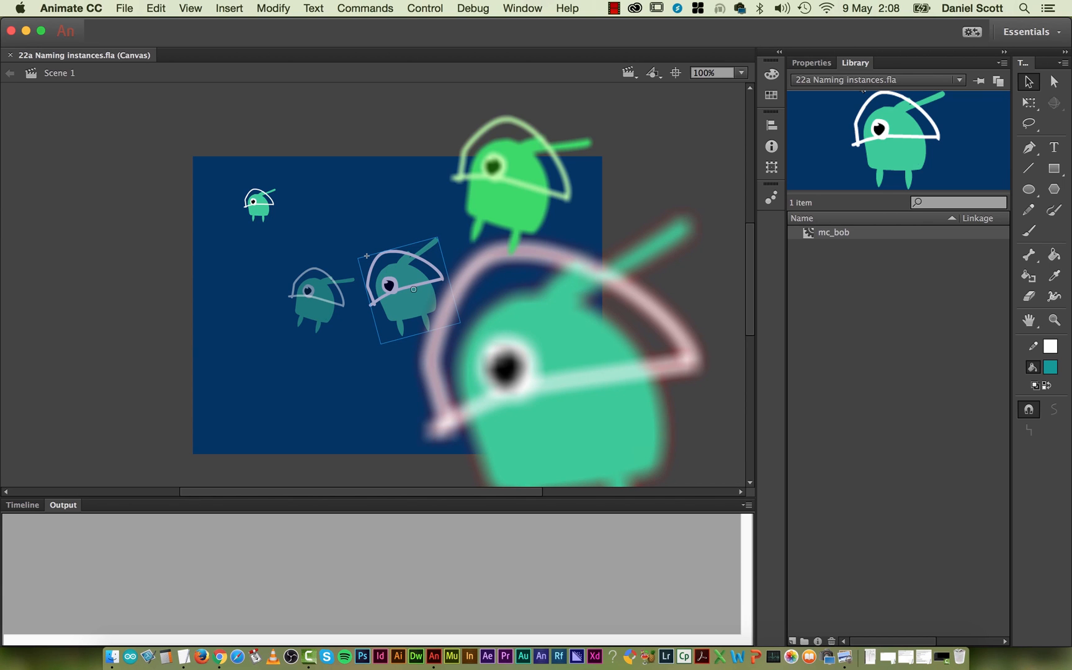
Select the middle teal alien to show its empty Instance Name in Properties.
{"action": "left_click", "coordinate": [145, 238]}
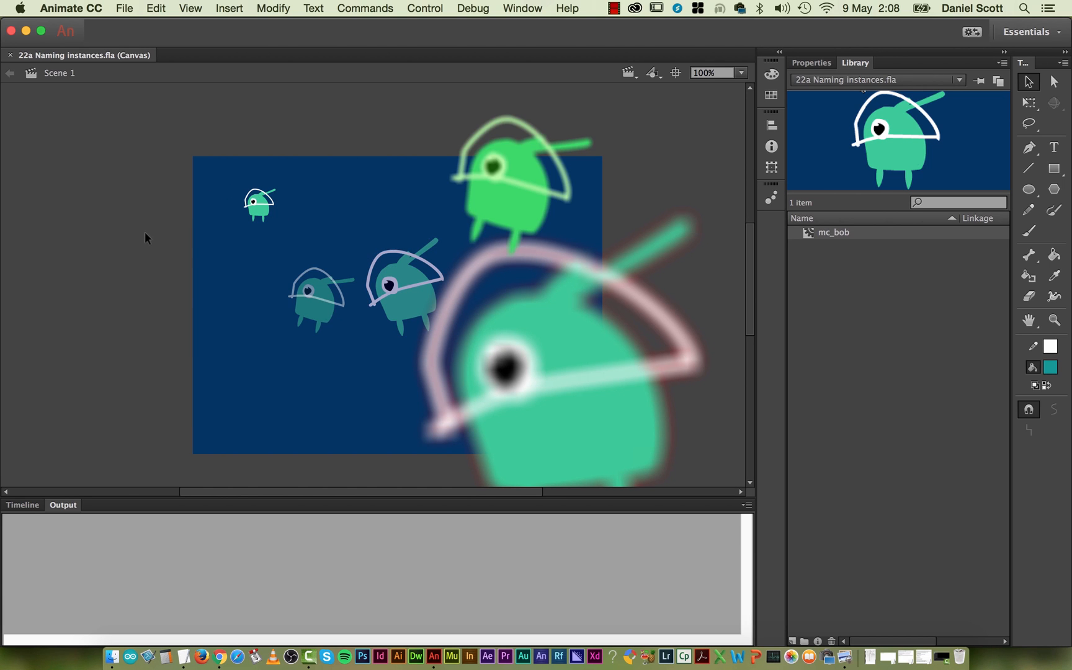
{"action": "left_click", "coordinate": [273, 9]}
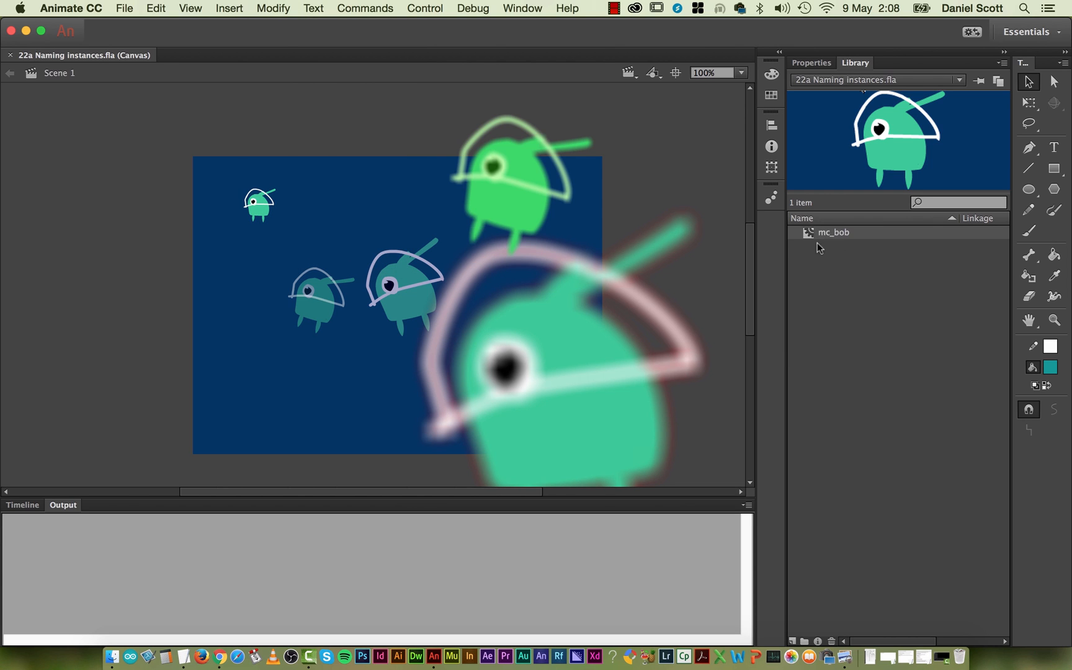
{"action": "mouse_move", "coordinate": [834, 232]}
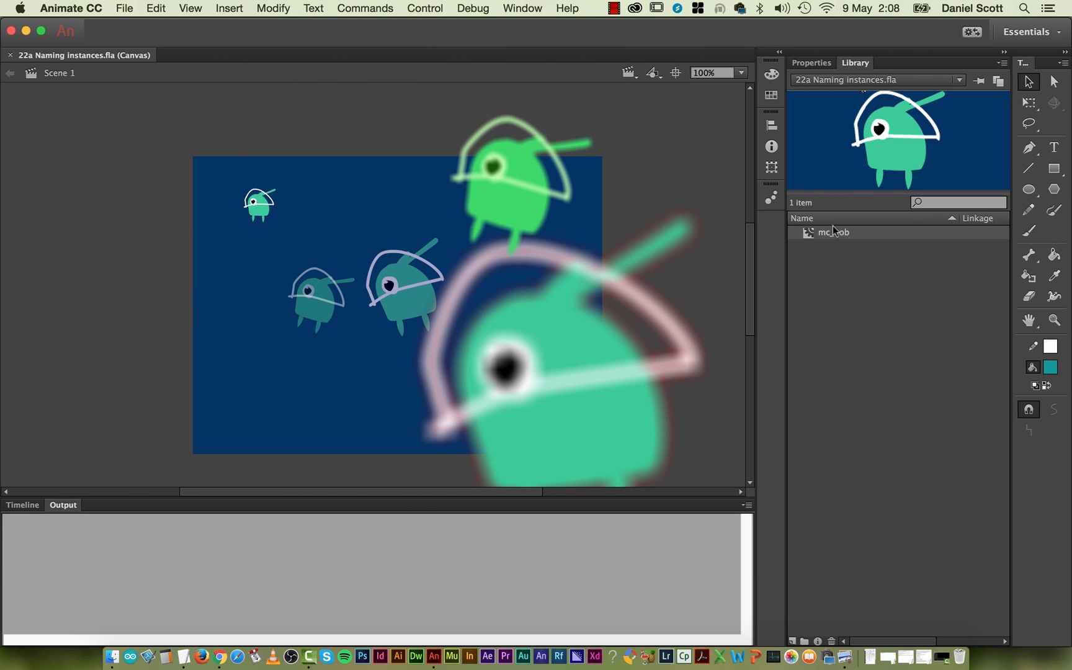
{"action": "mouse_move", "coordinate": [818, 243]}
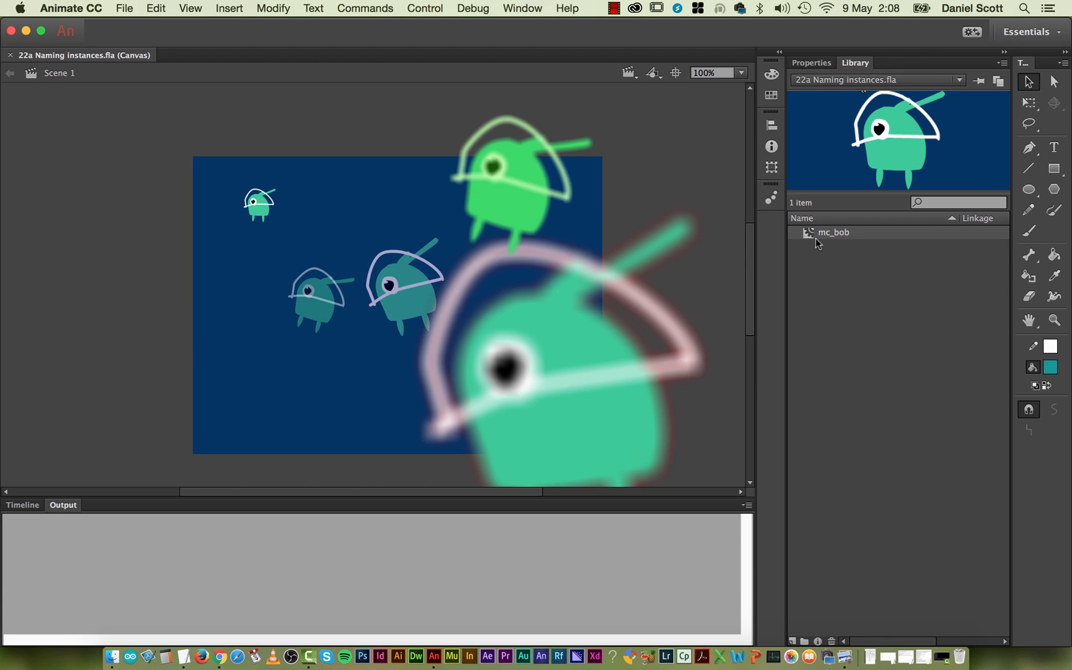
{"action": "mouse_move", "coordinate": [850, 247]}
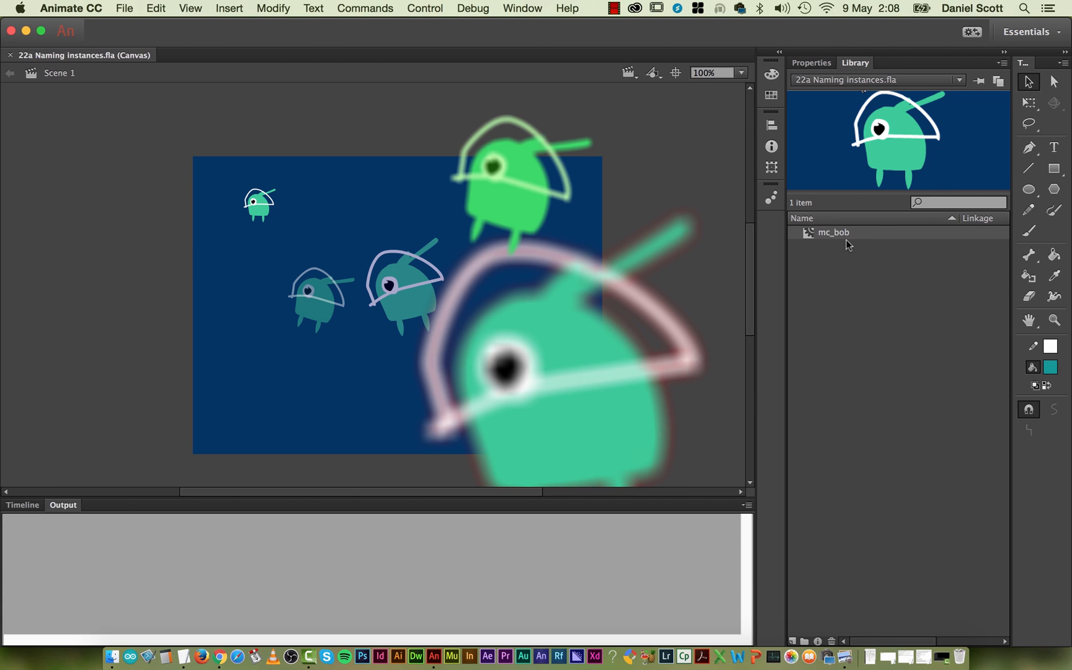
{"action": "mouse_move", "coordinate": [840, 241]}
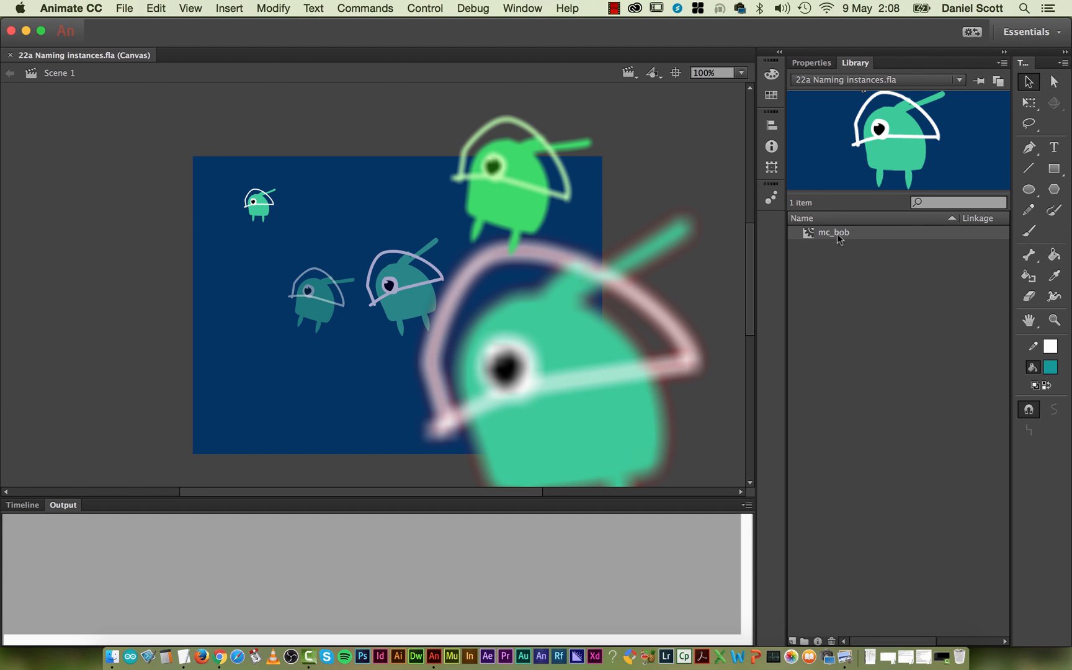
{"action": "mouse_move", "coordinate": [864, 236]}
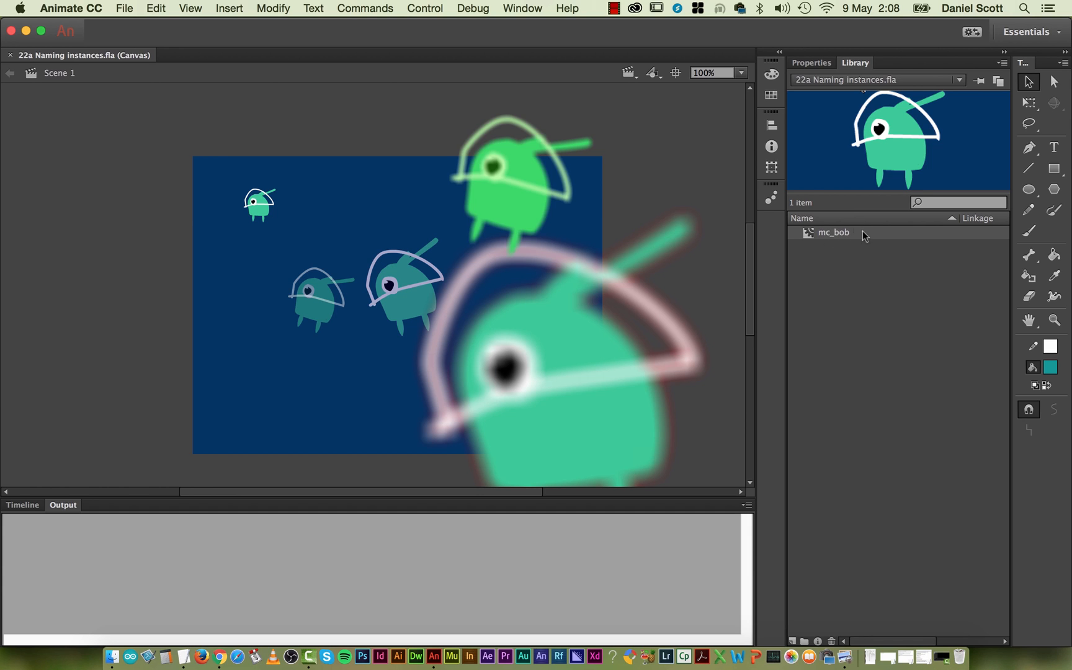
{"action": "mouse_move", "coordinate": [559, 176]}
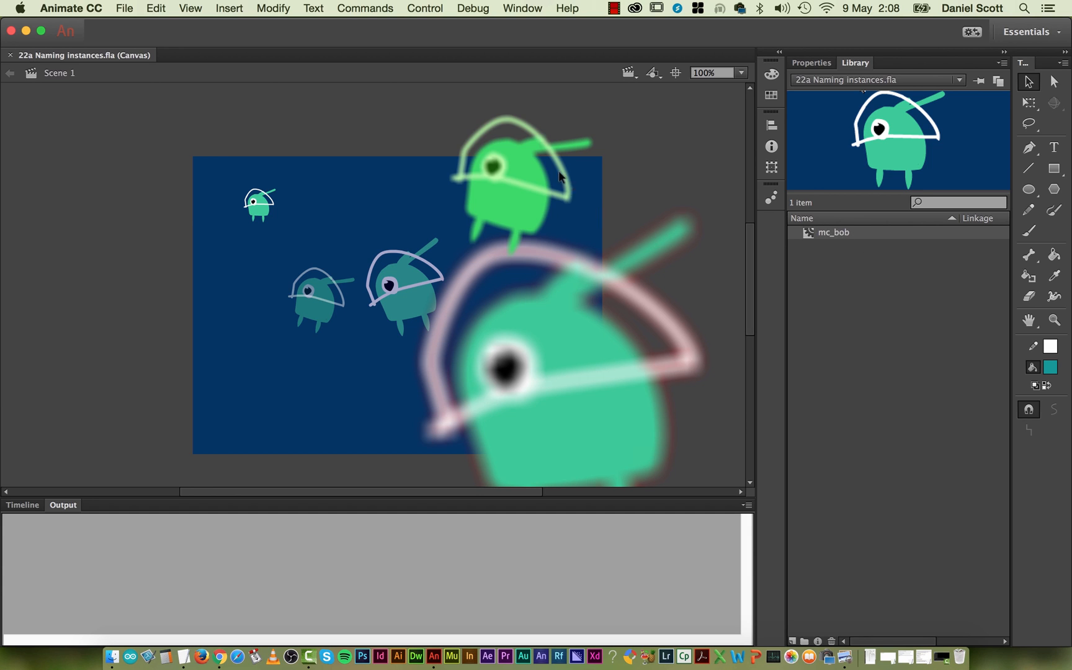
{"action": "left_click", "coordinate": [420, 280]}
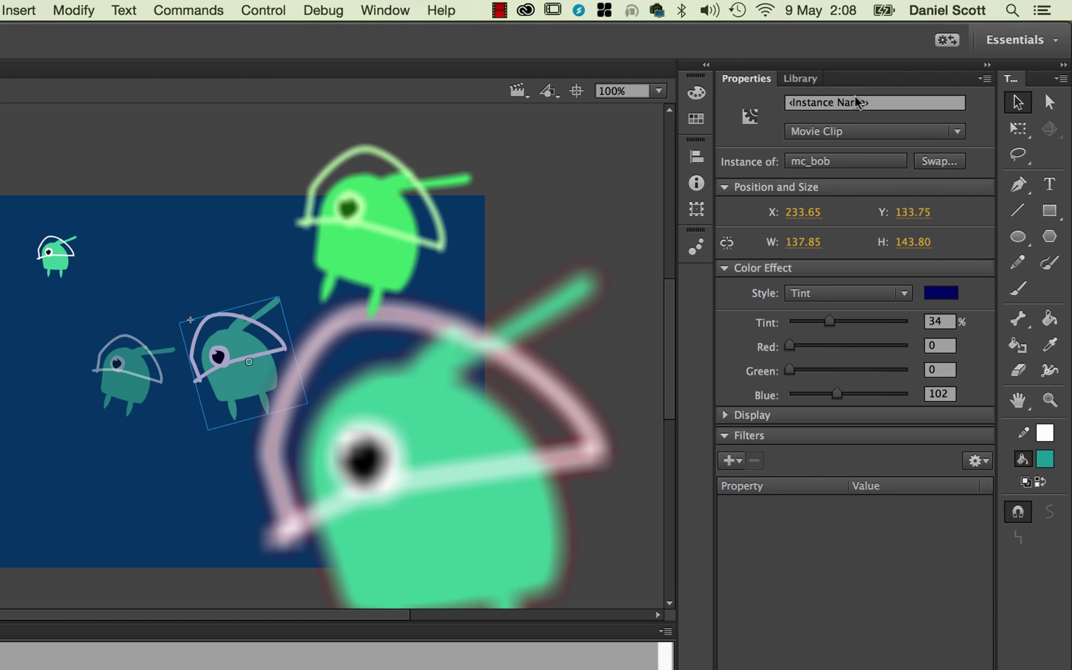
{"action": "mouse_move", "coordinate": [607, 226]}
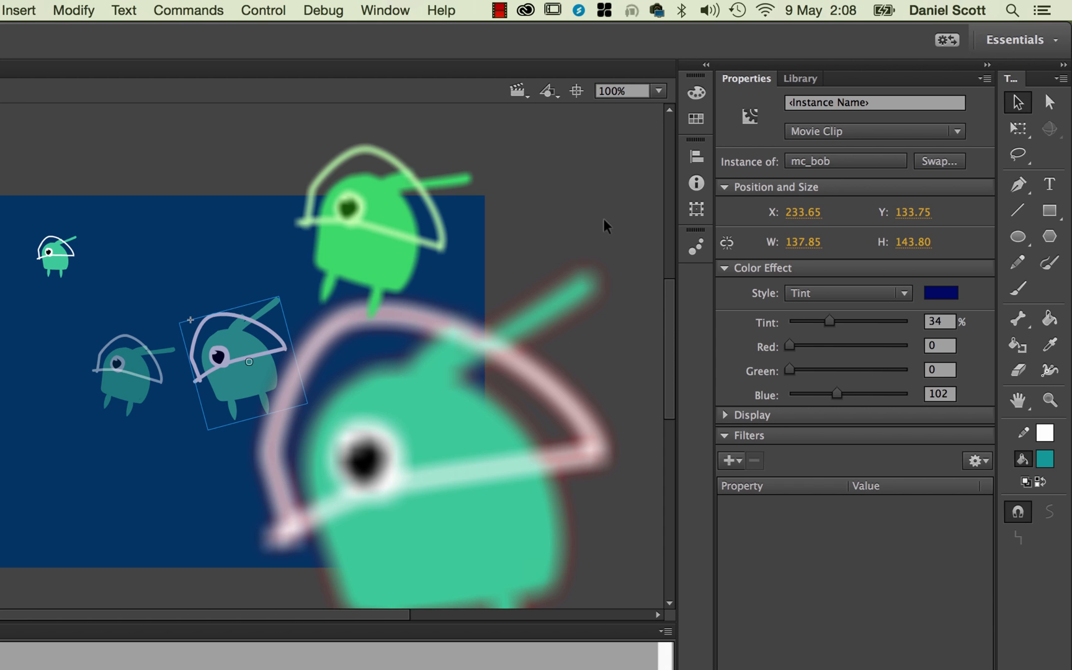
{"action": "mouse_move", "coordinate": [583, 227]}
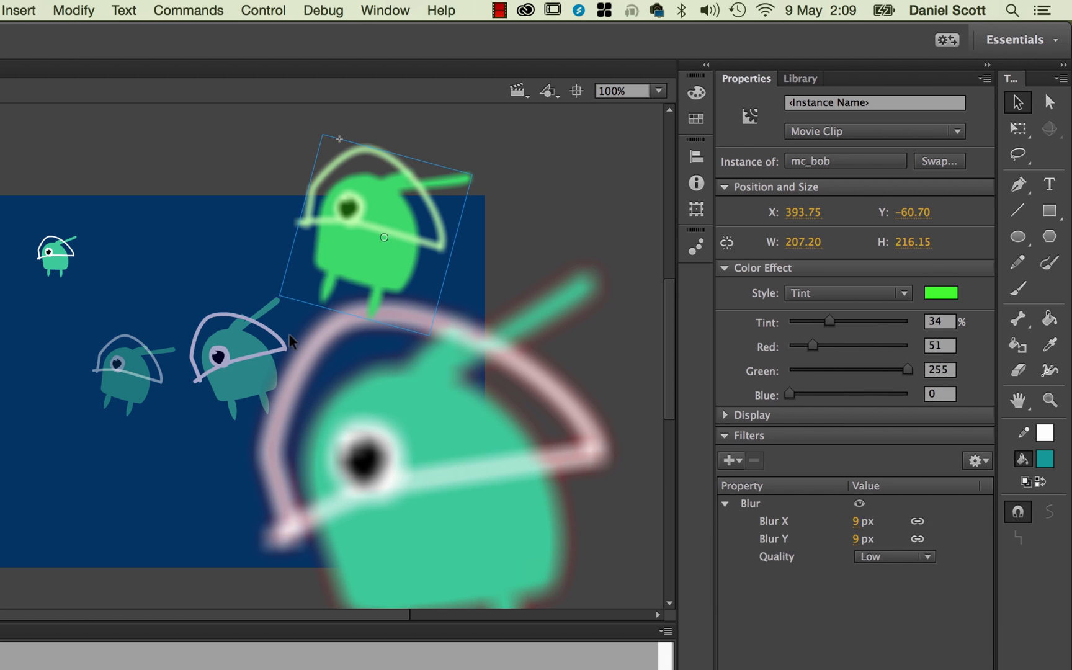
{"action": "mouse_move", "coordinate": [356, 300]}
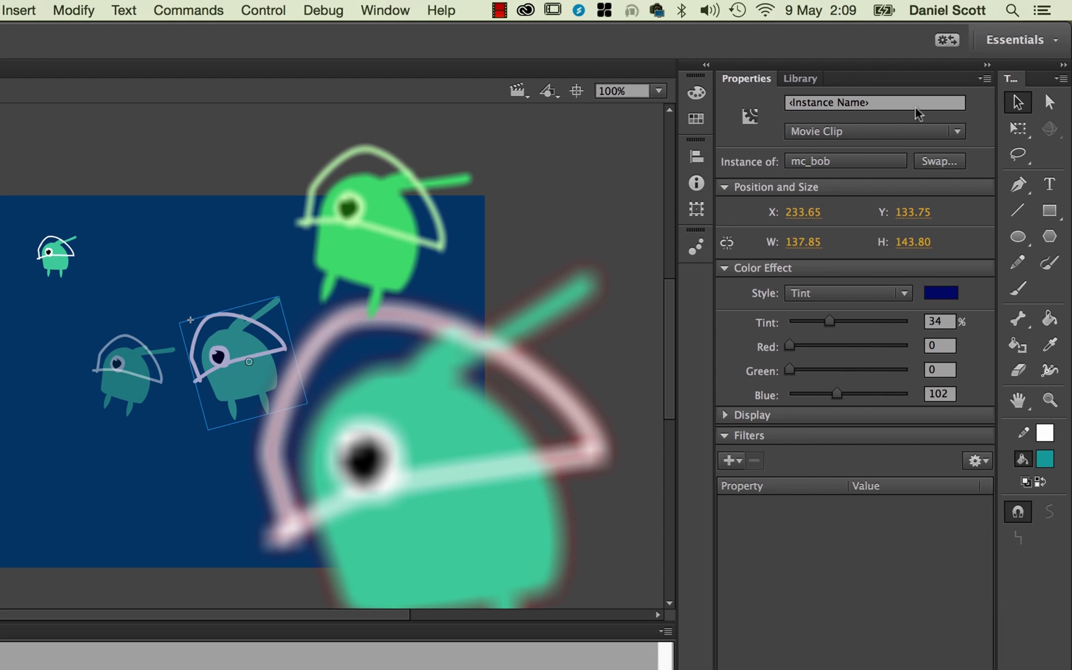
Name the large bright green alien instance mc_bob4.
{"action": "left_click", "coordinate": [873, 103]}
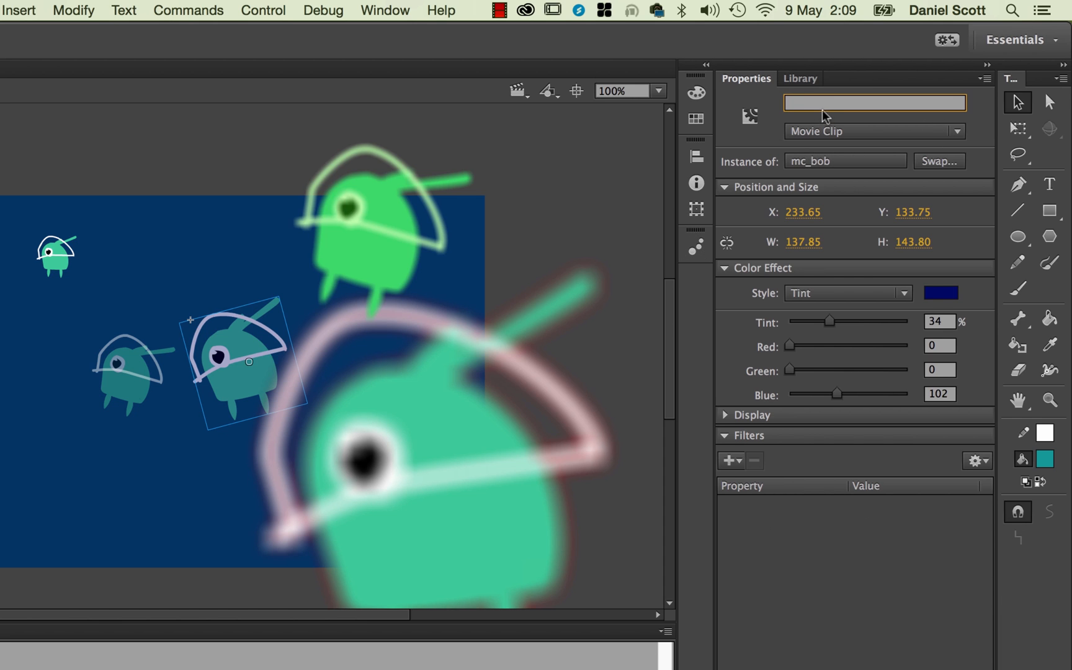
{"action": "mouse_move", "coordinate": [950, 151]}
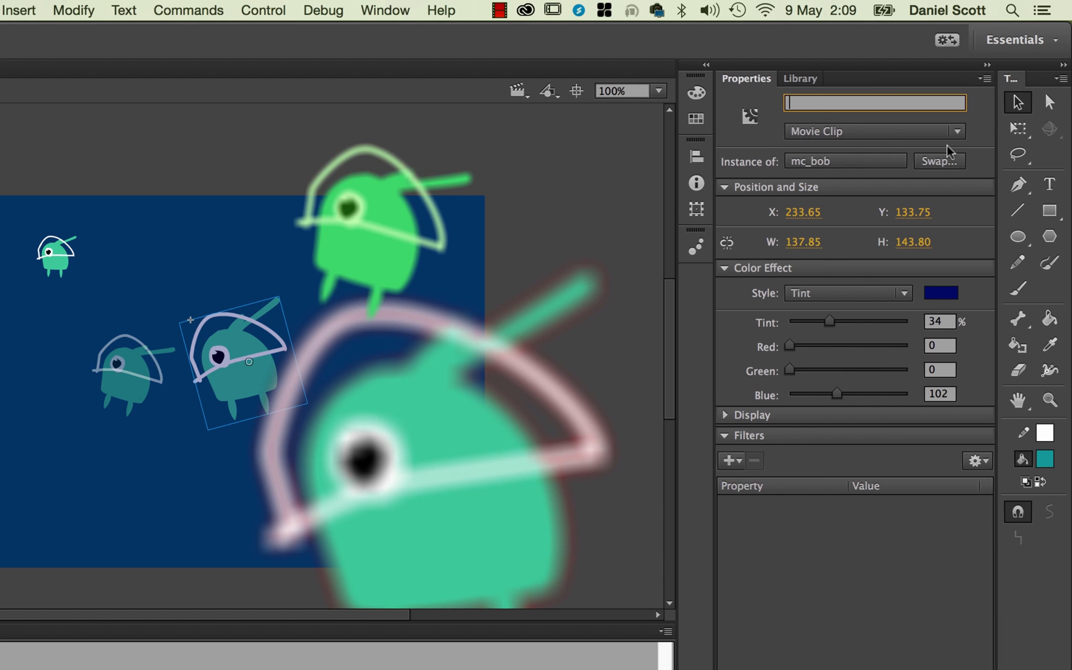
{"action": "left_click", "coordinate": [384, 237]}
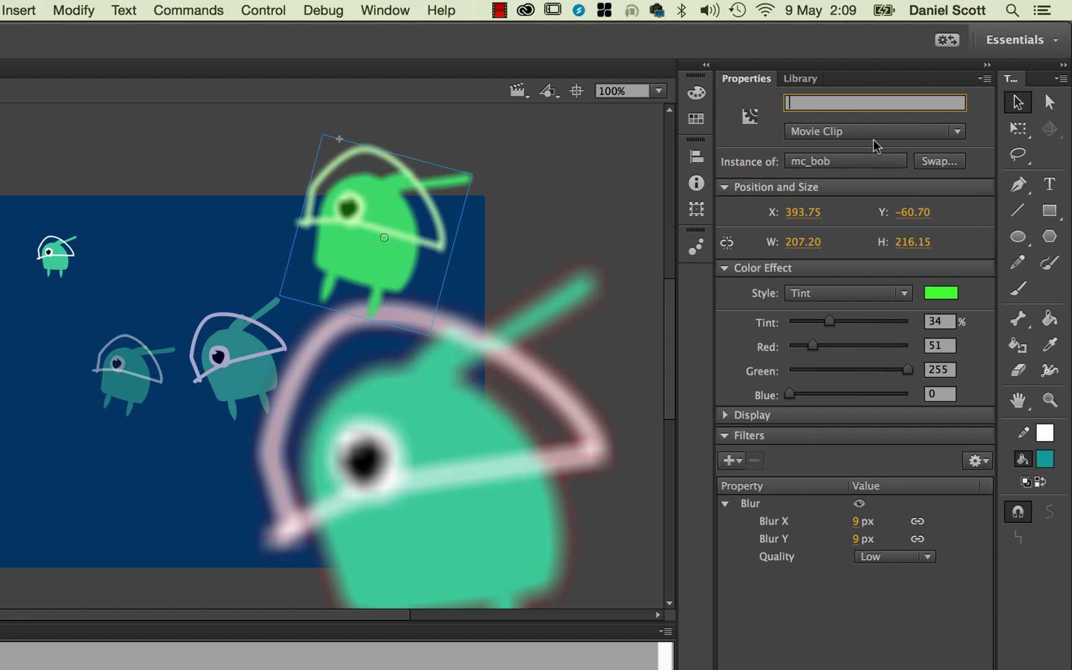
{"action": "type", "text": "mc_aliean1"}
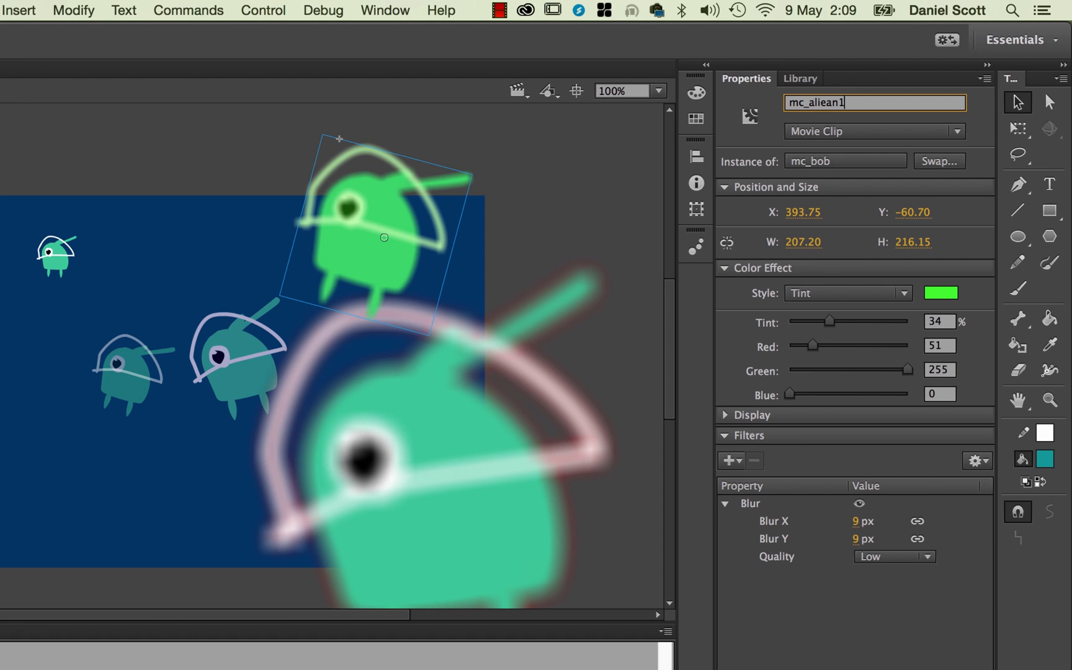
{"action": "key", "text": "Backspace"}
{"action": "type", "text": "mc_bob4"}
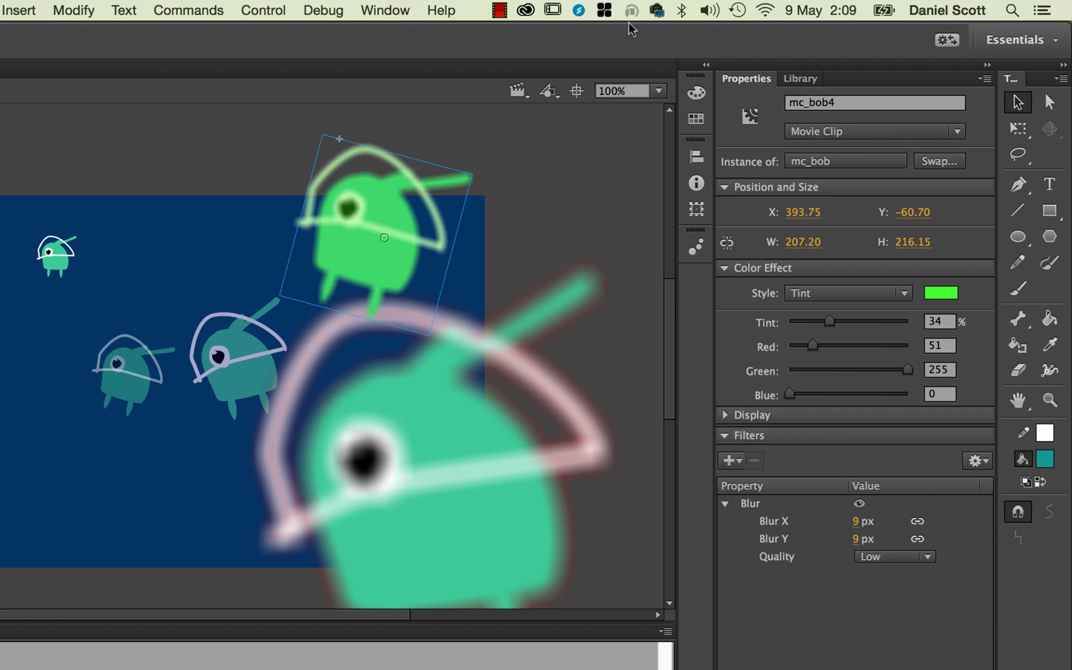
Name the small top-left alien instance mc_bob1.
{"action": "left_click", "coordinate": [56, 257]}
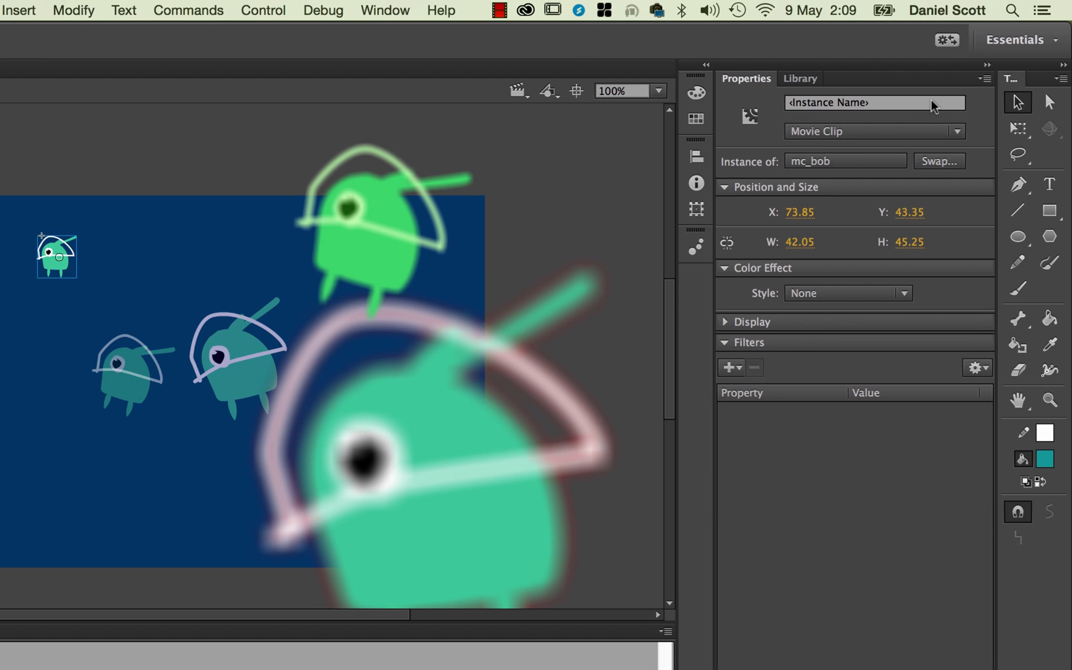
{"action": "type", "text": "mc_bob1"}
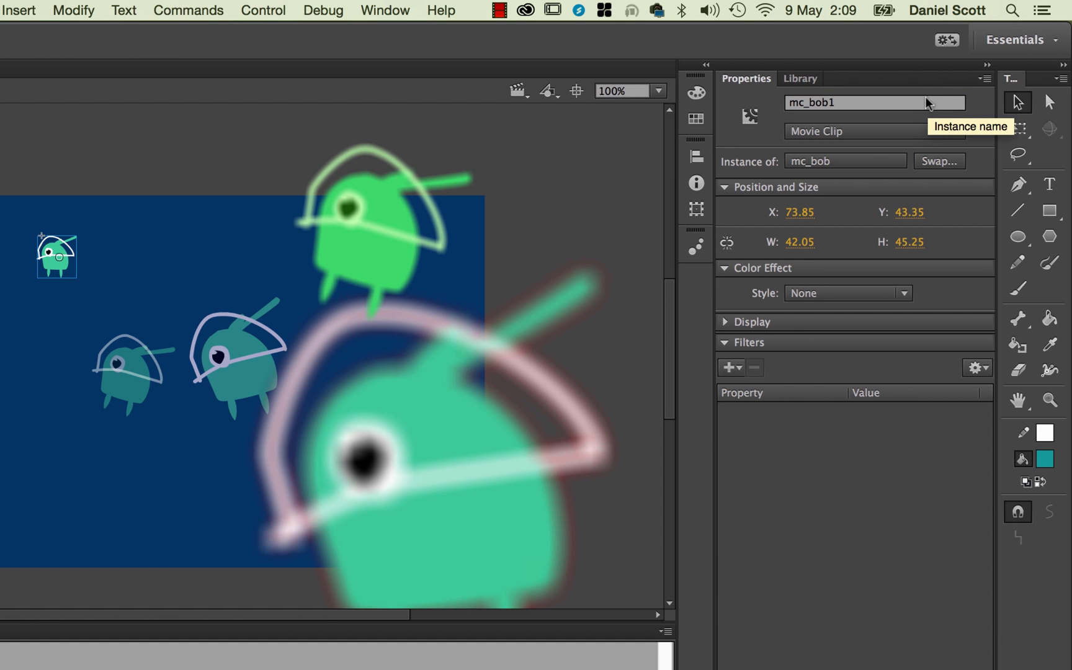
{"action": "mouse_move", "coordinate": [926, 116]}
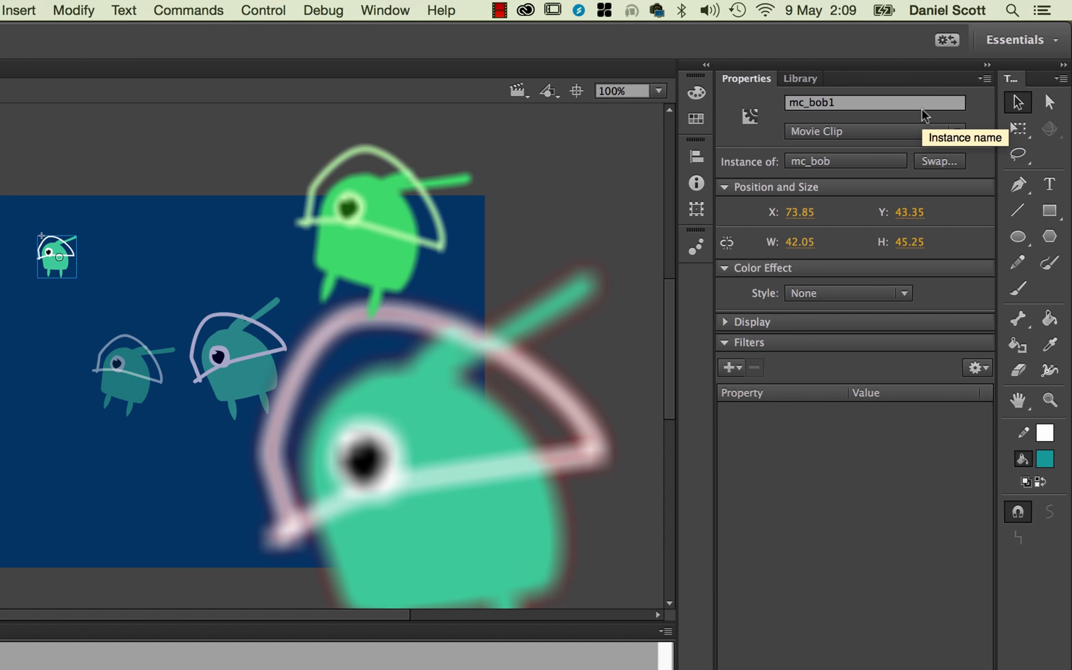
{"action": "mouse_move", "coordinate": [251, 371]}
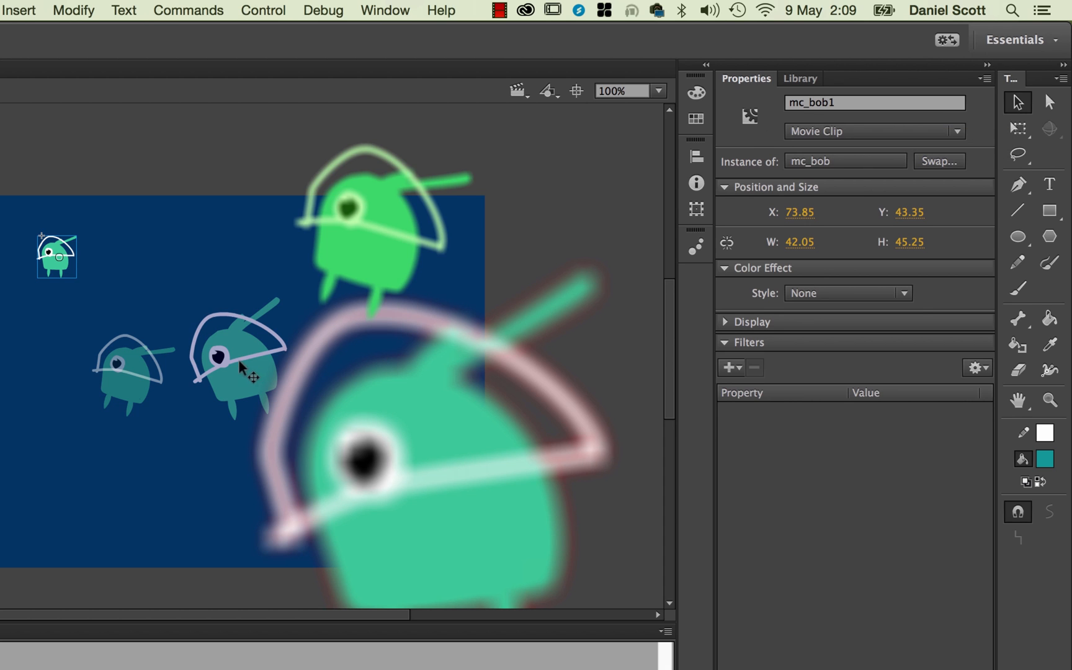
Name the remaining aliens mc_bob2, mc_bob3 and mc_bob5, then deselect everything.
{"action": "left_click", "coordinate": [130, 376]}
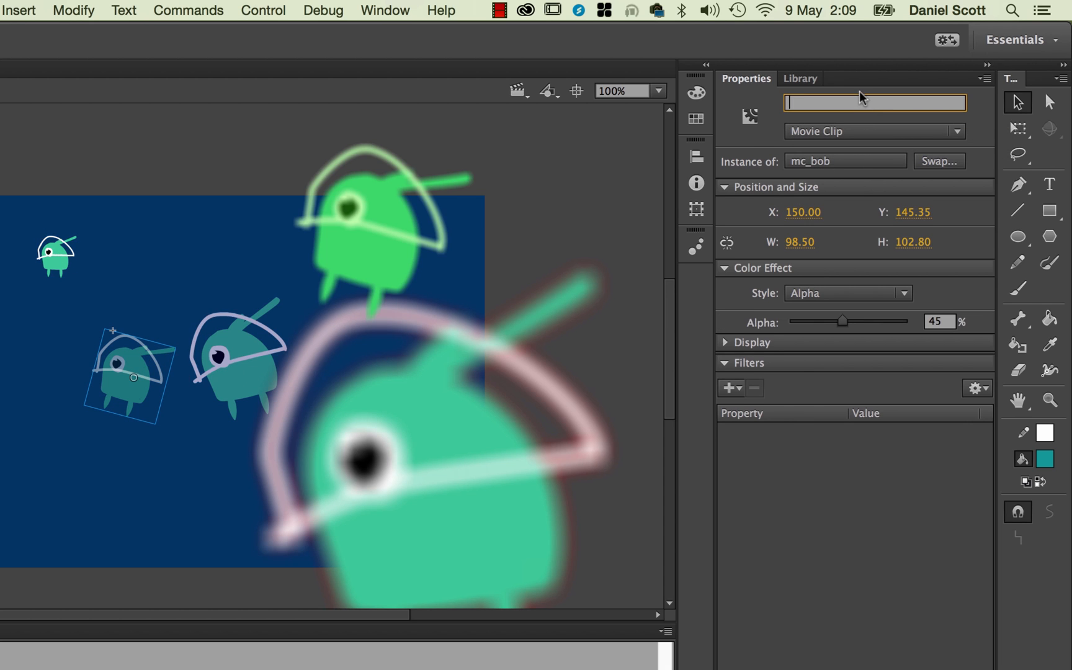
{"action": "type", "text": "mc_"}
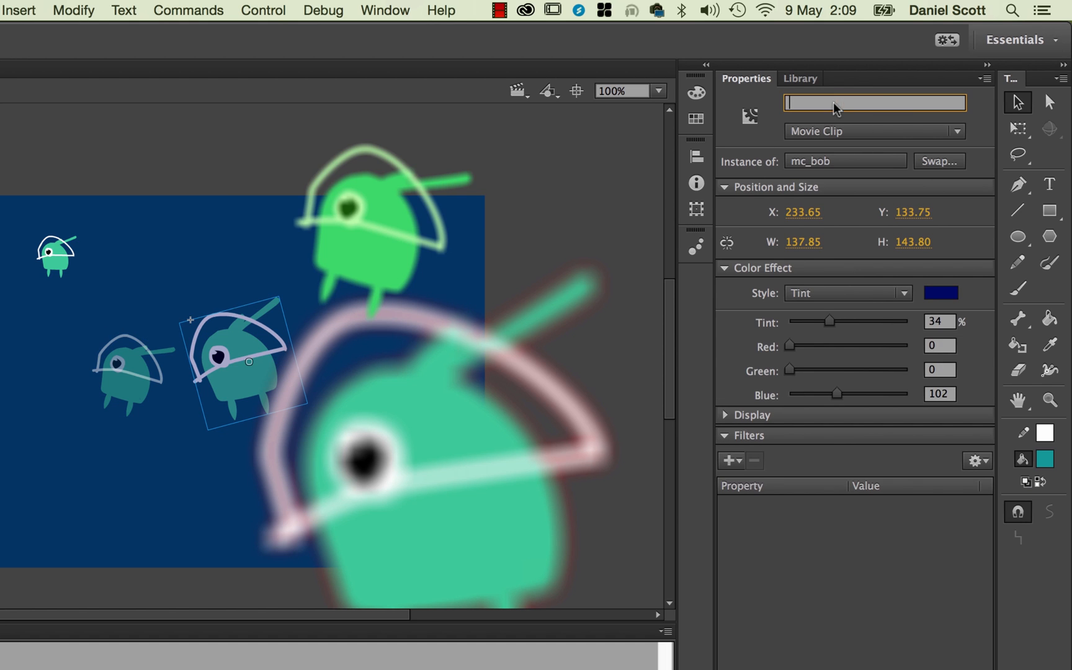
{"action": "type", "text": "mc_bob5"}
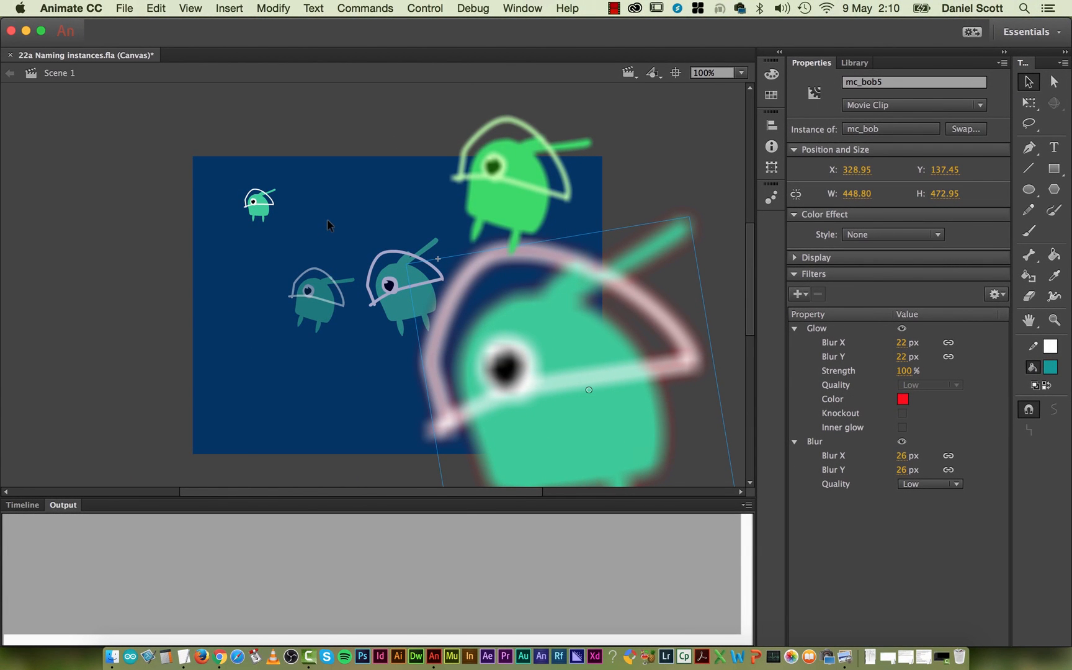
{"action": "left_click", "coordinate": [328, 226]}
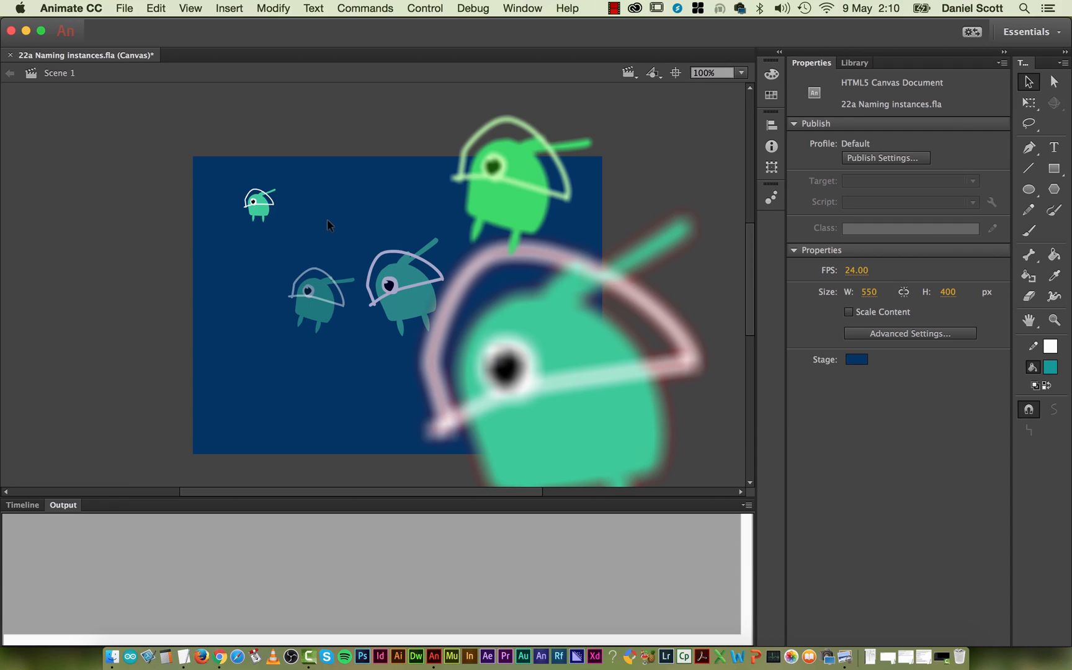